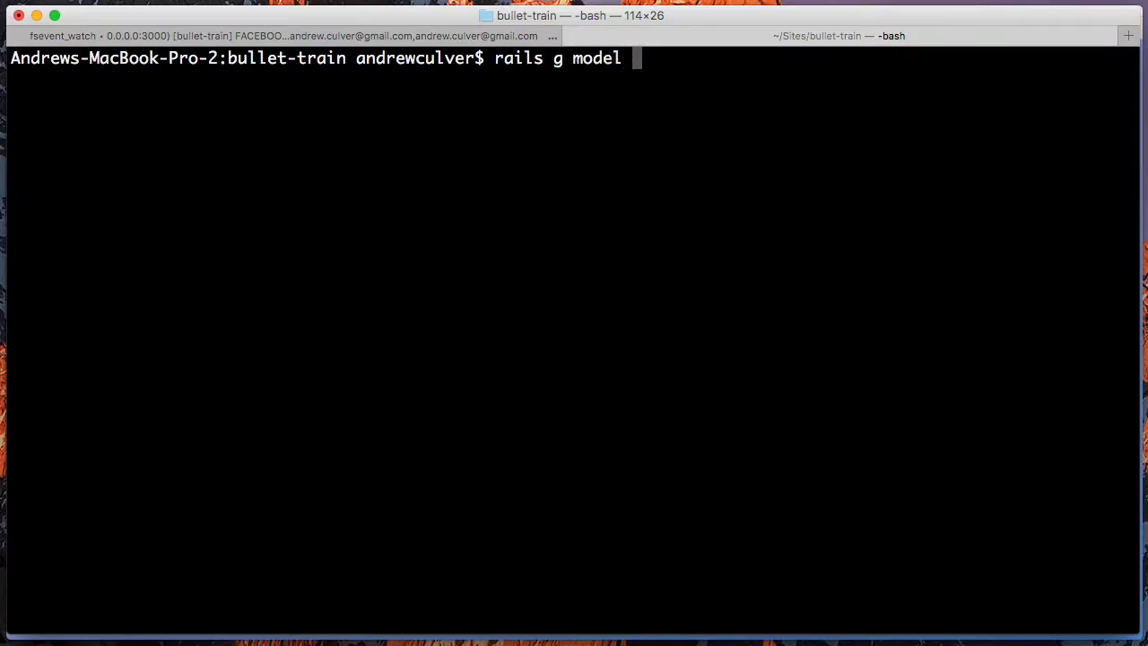
Step: Generate the Site model with team reference, name and sort_order, then migrate the database
text(Site team:refere)
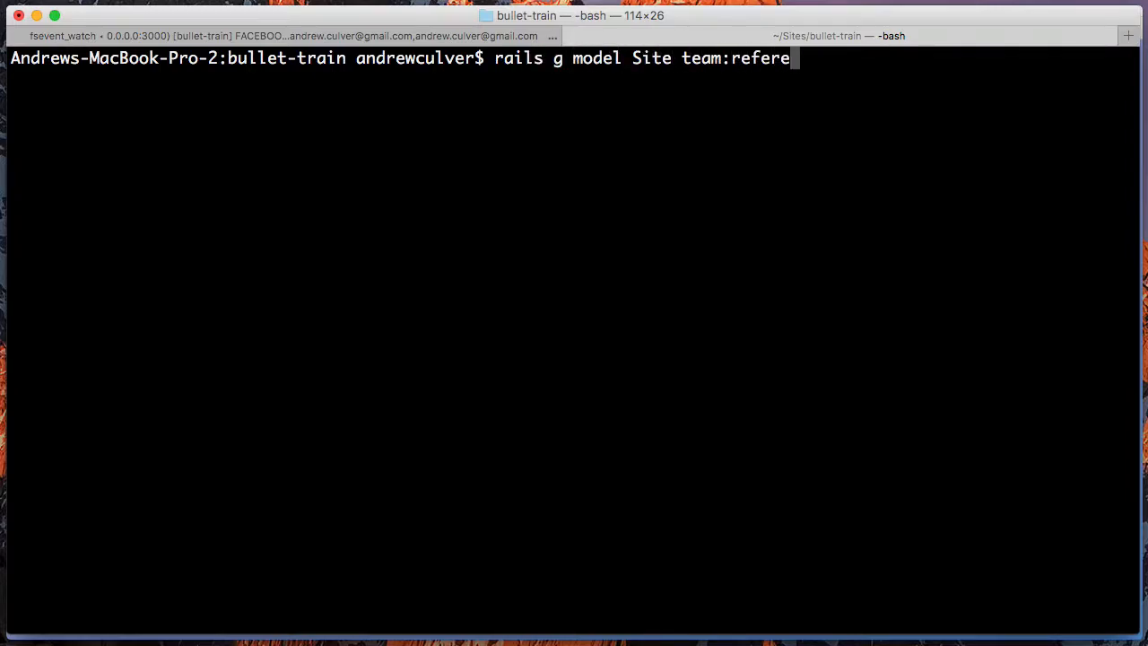
text(nces)
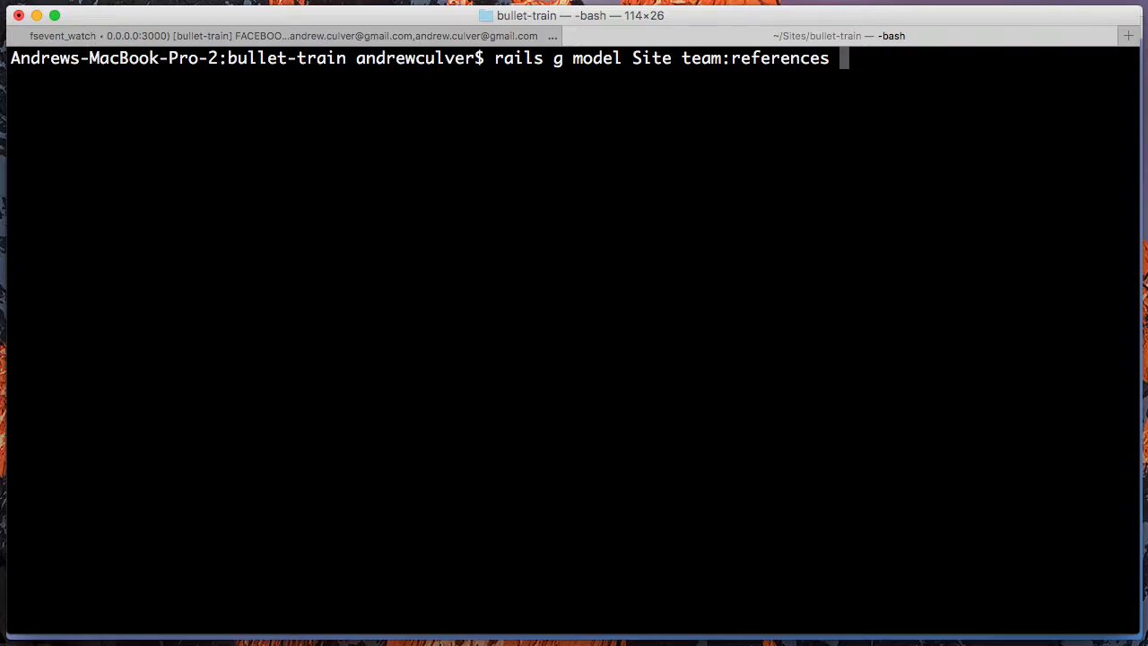
text(name:string displa)
text(rake db:migr)
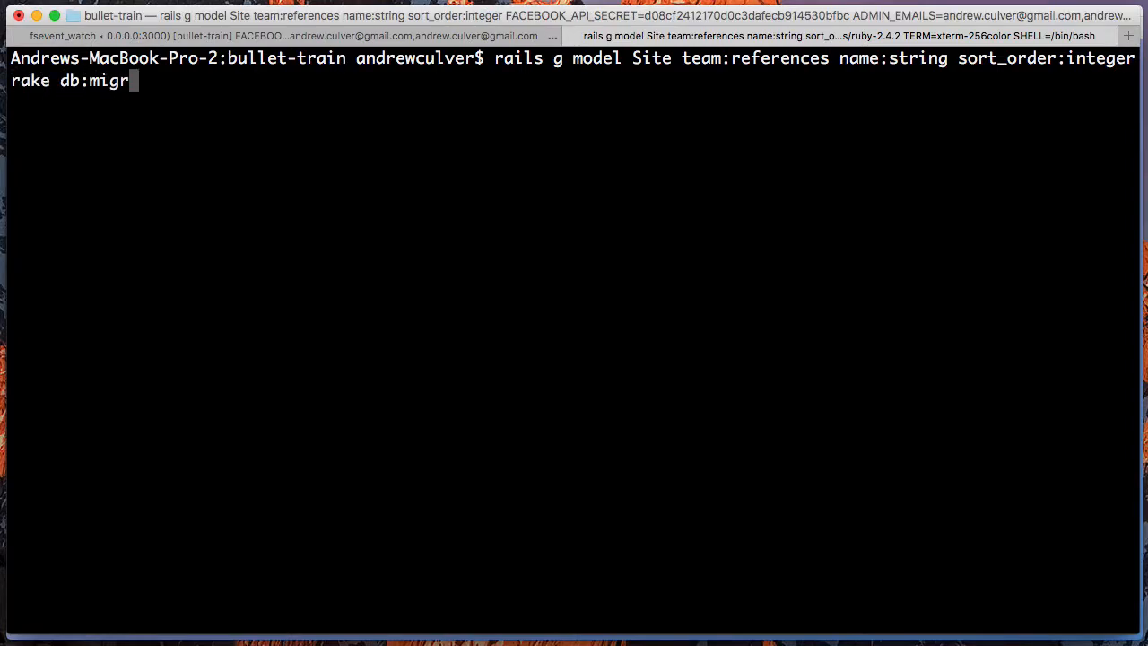
key(Return)
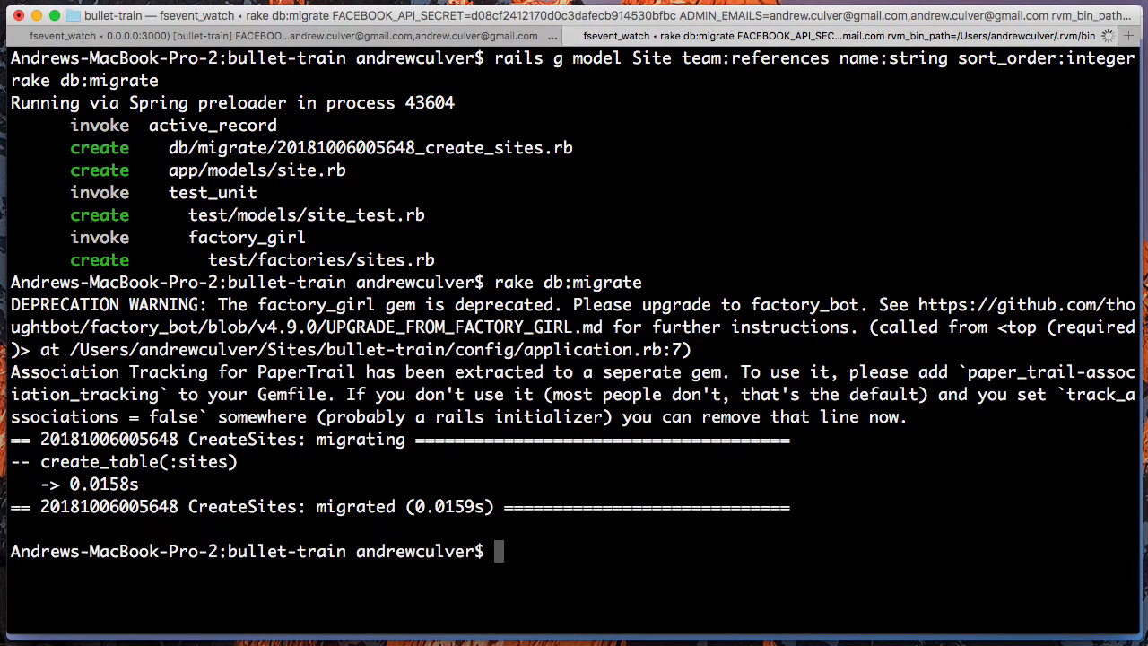
Step: Run bin/super-scaffold Site Team name:string --sortable, answering n to the sidebar prompt
text(bin/super-scaffold)
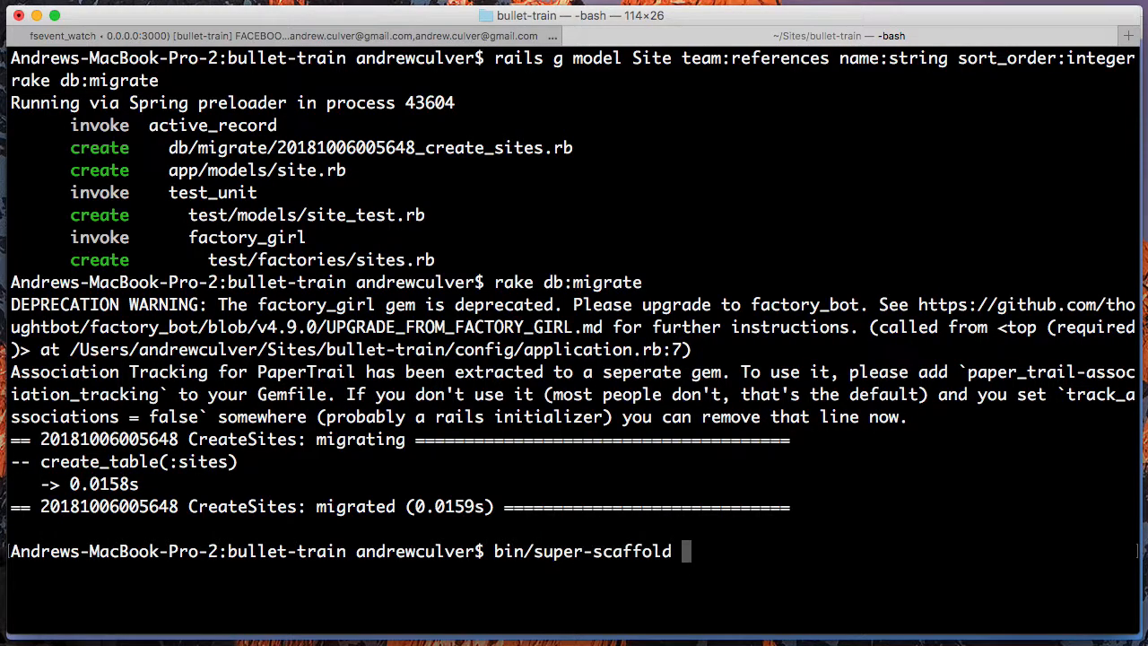
text(Site Team)
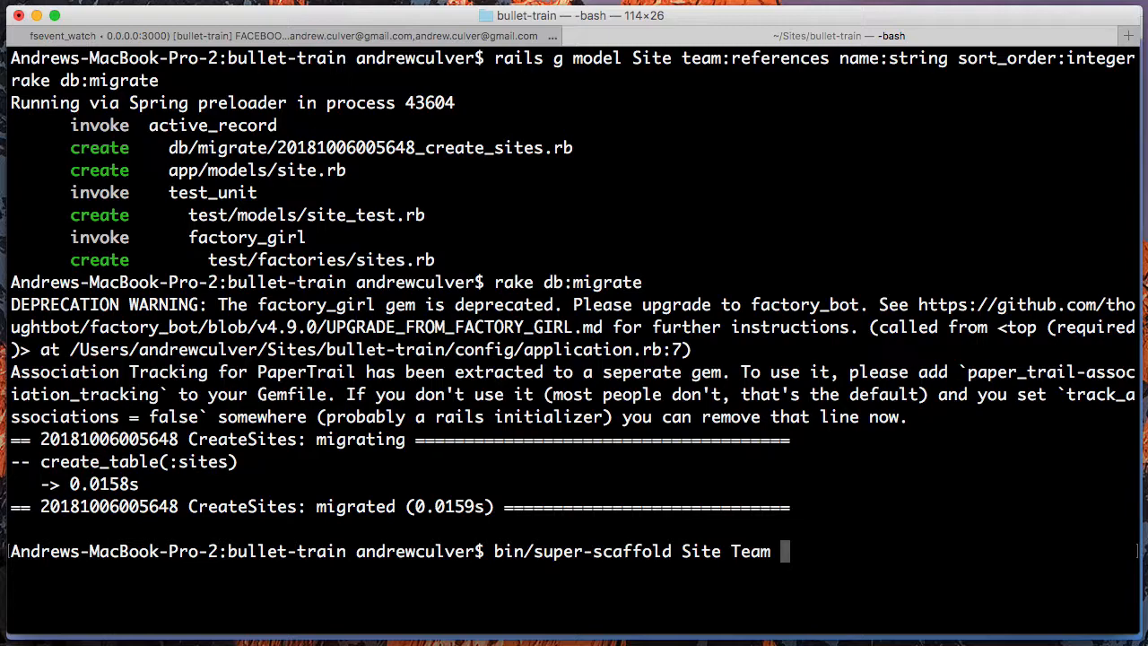
text(name:string)
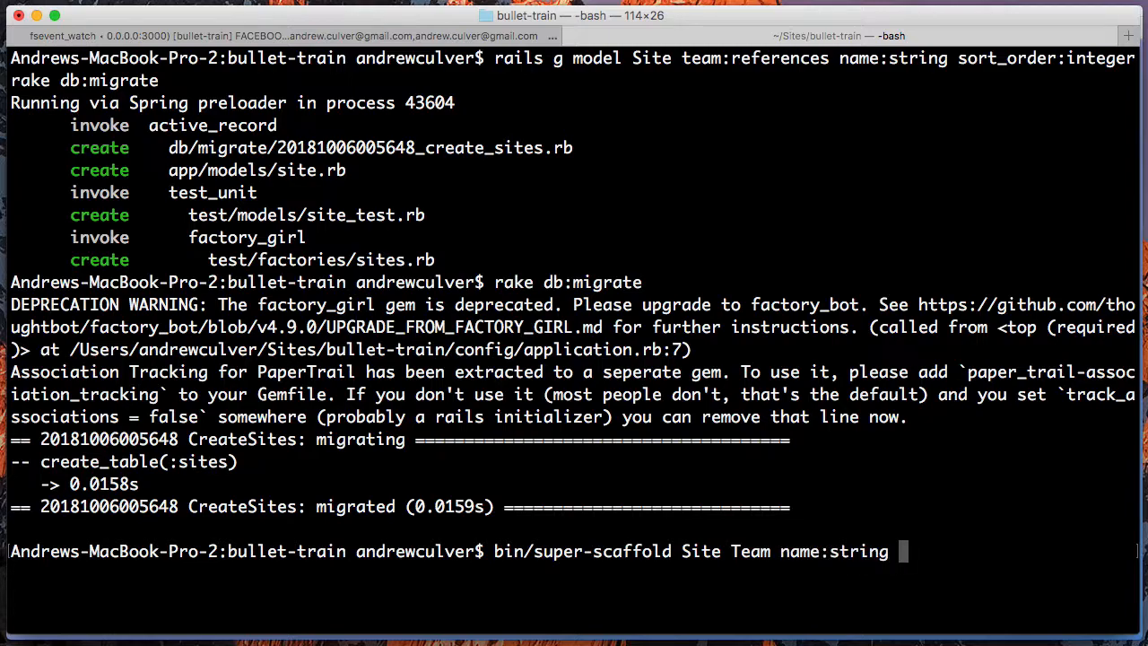
key(Return)
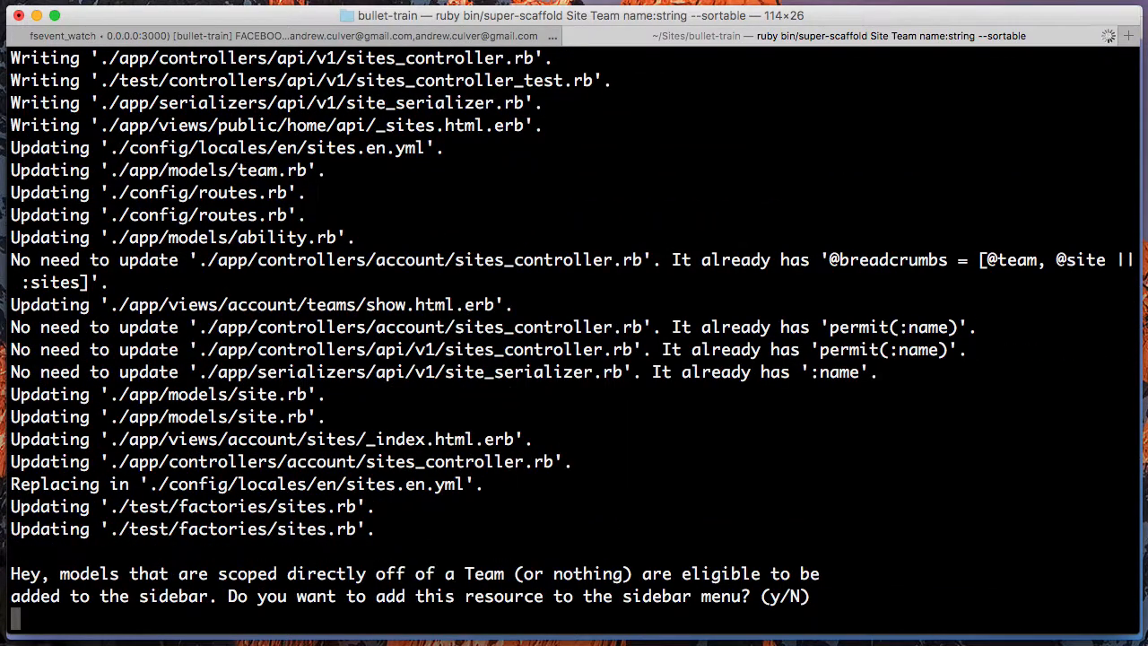
text(n)
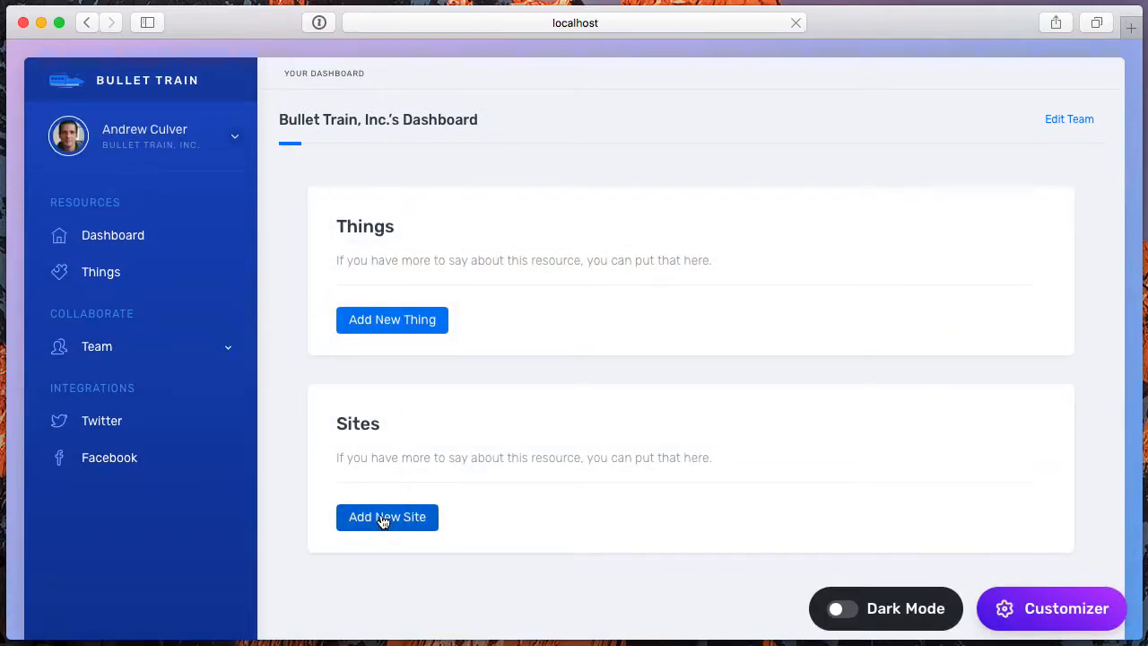
Step: Add a new site named Site One
click(388, 516)
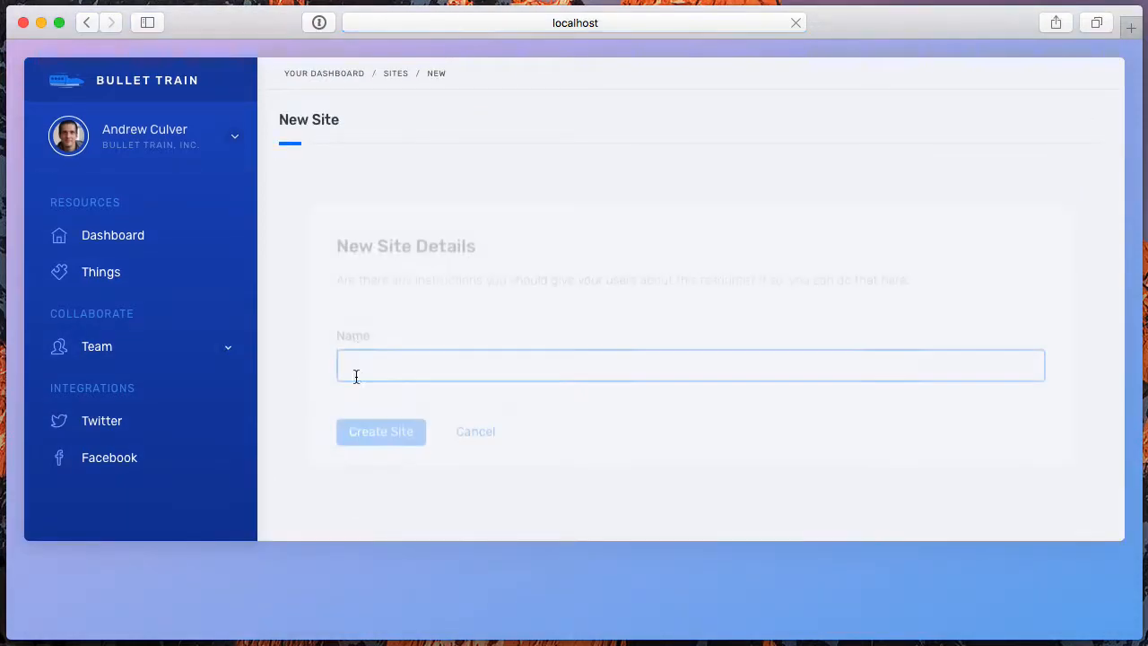
click(691, 364)
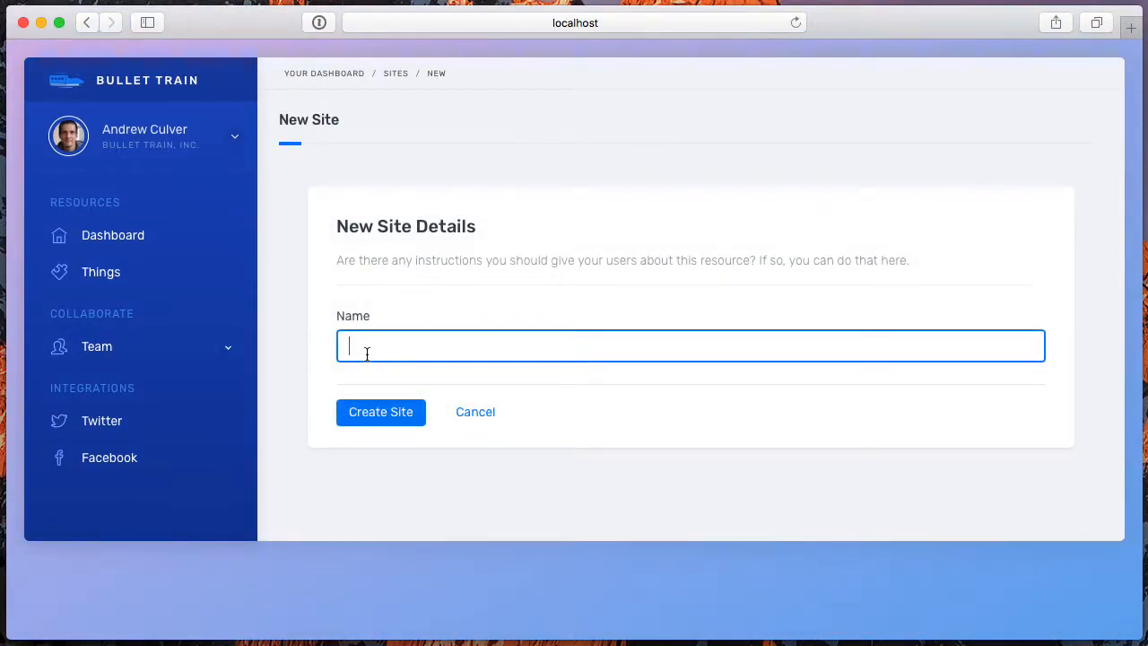
text(Site One)
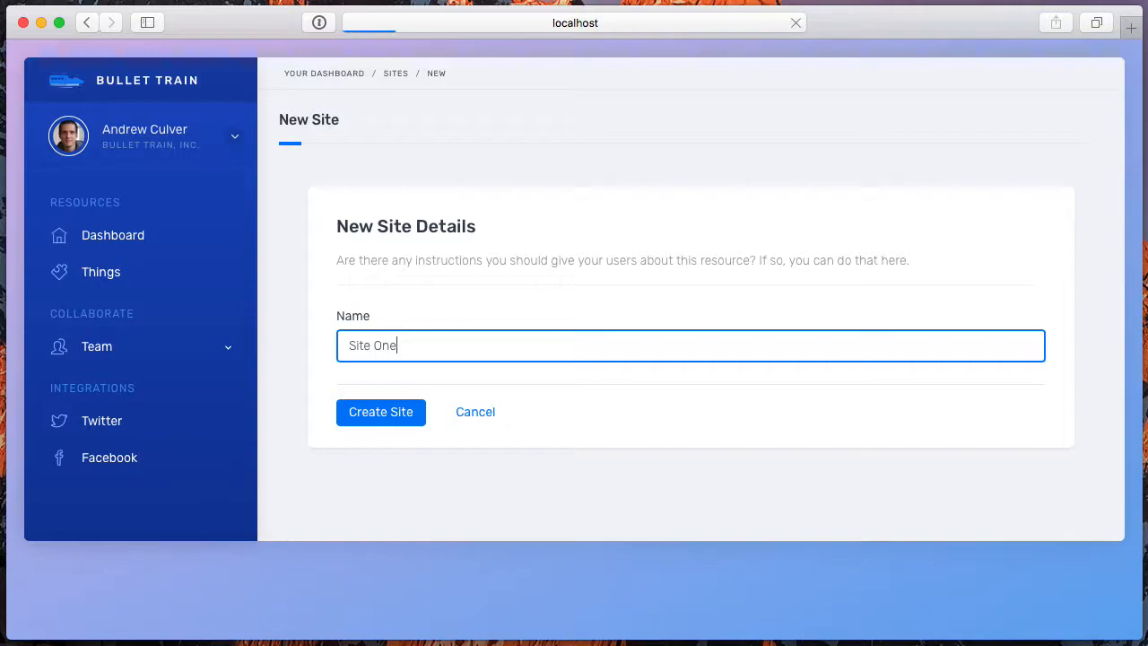
click(380, 410)
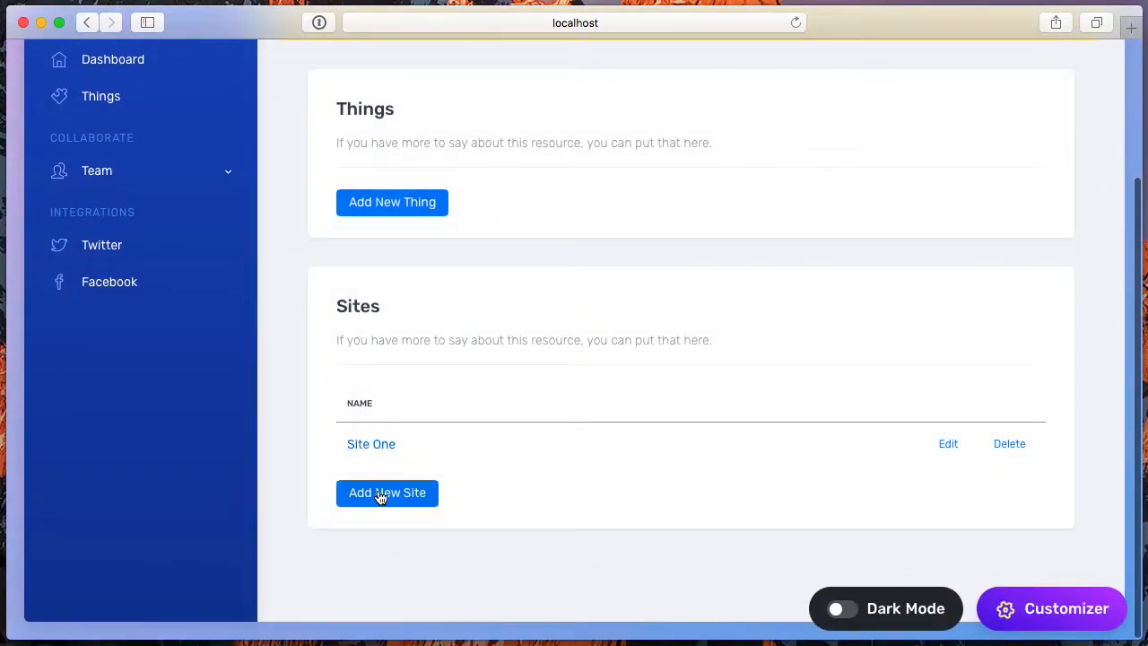
Step: Add Site Two and Site Three the same way
click(388, 491)
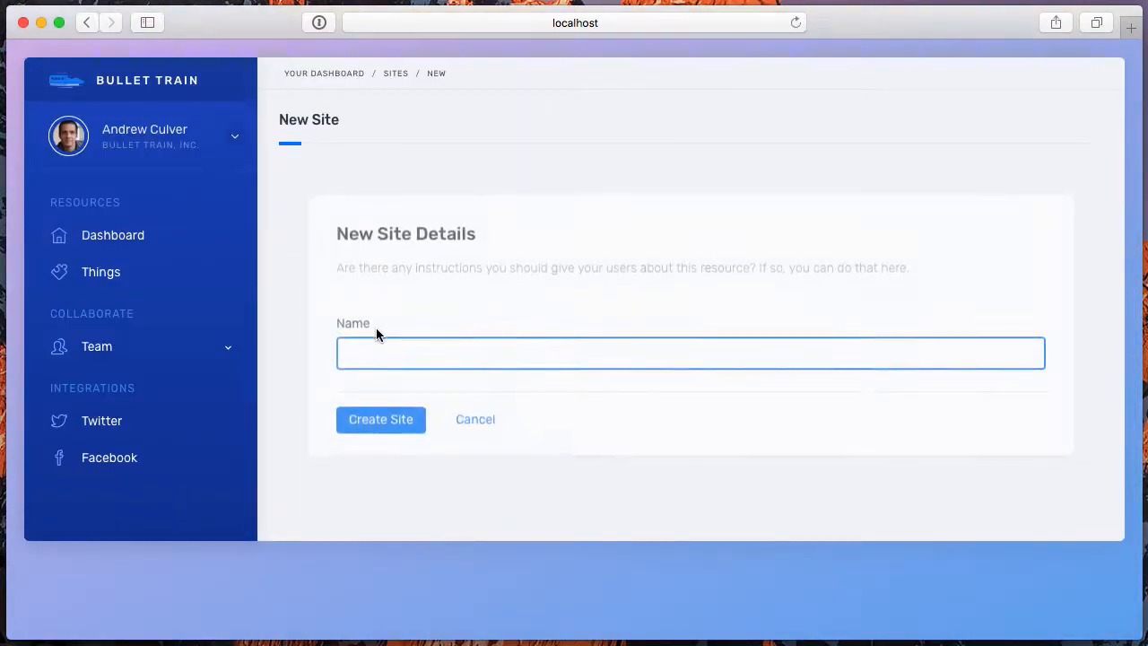
text(Site Two)
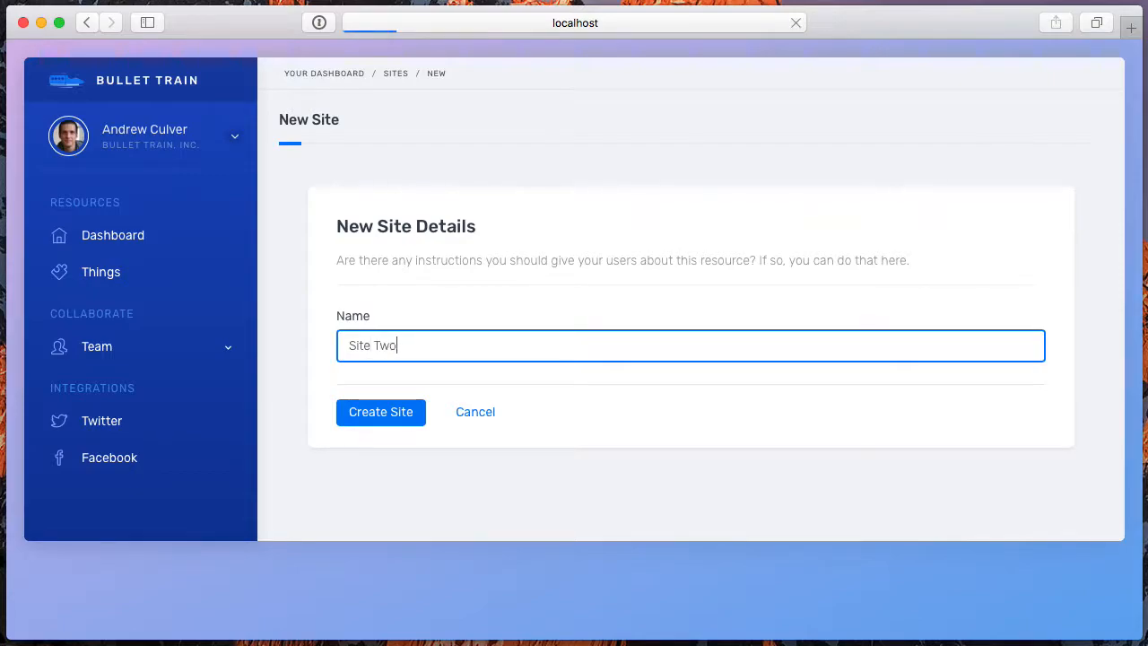
click(380, 411)
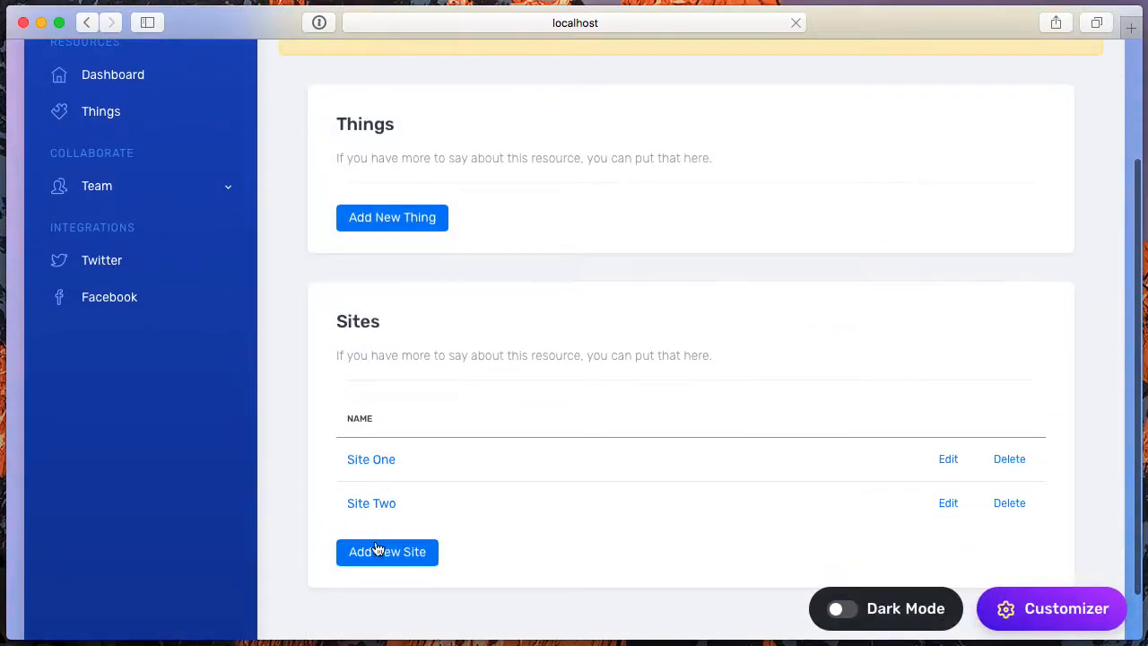
click(387, 552)
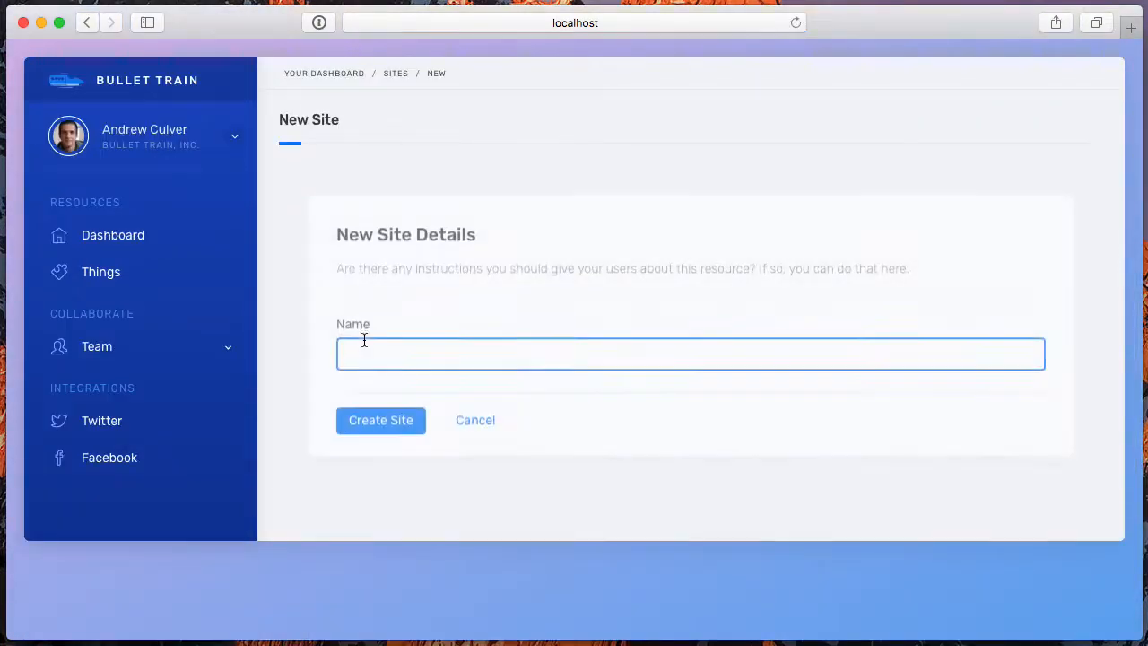
text(Site Thr)
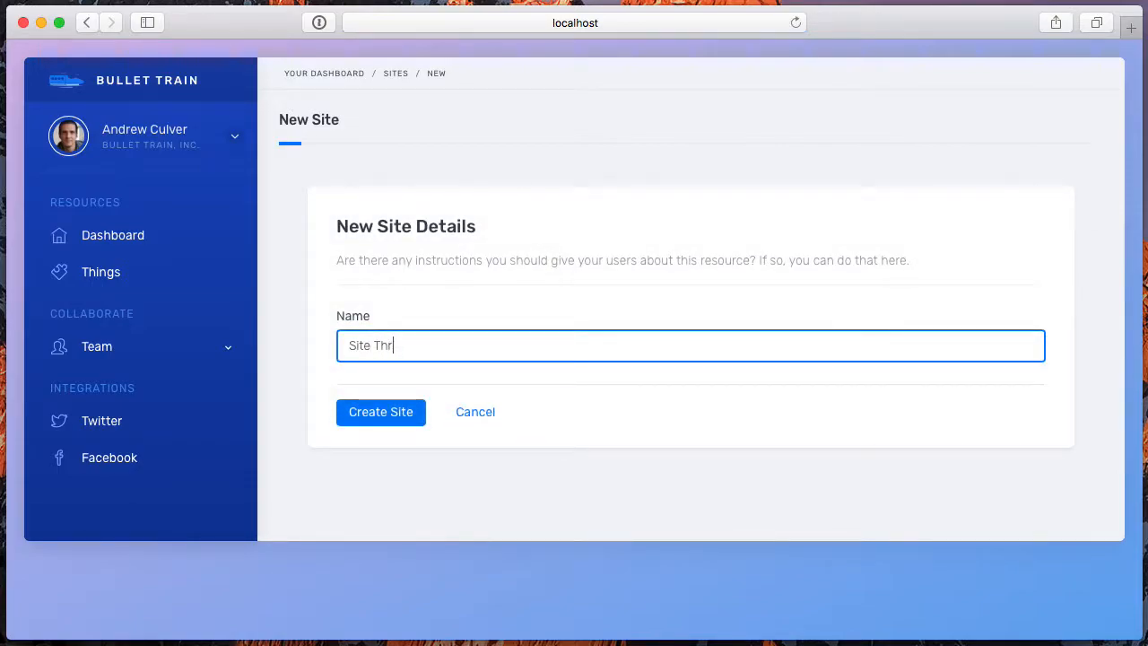
click(380, 411)
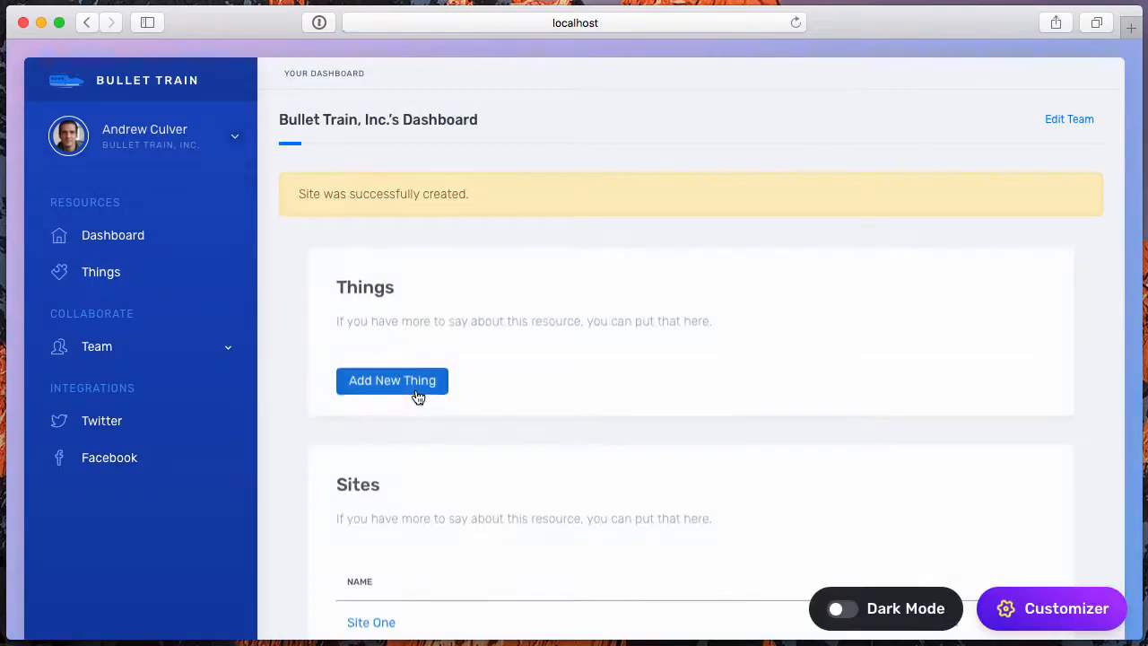
Step: Drag Site Three above Site Two and Site One in the Sites list
scroll(down, 3)
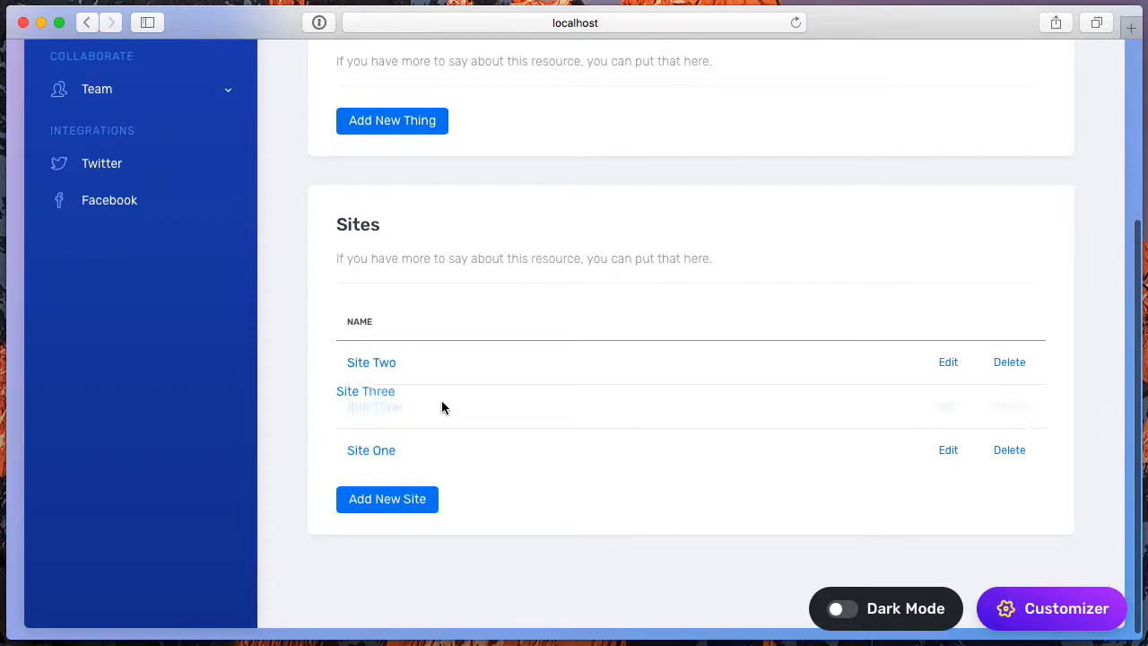
drag(365, 405, 366, 363)
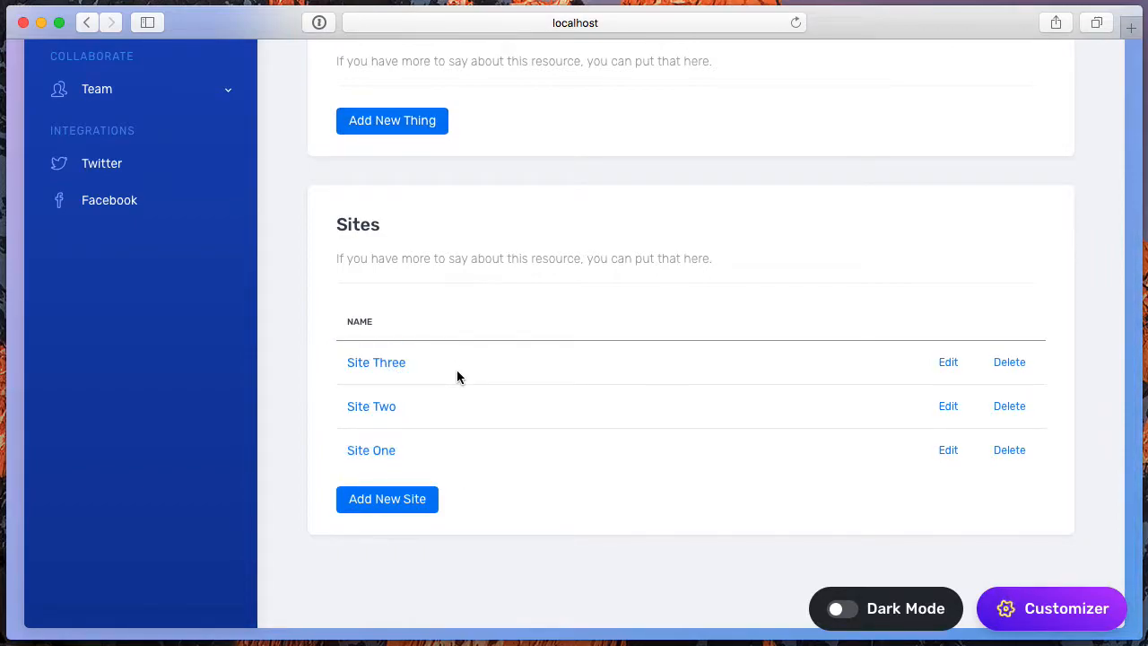
scroll(up, 3)
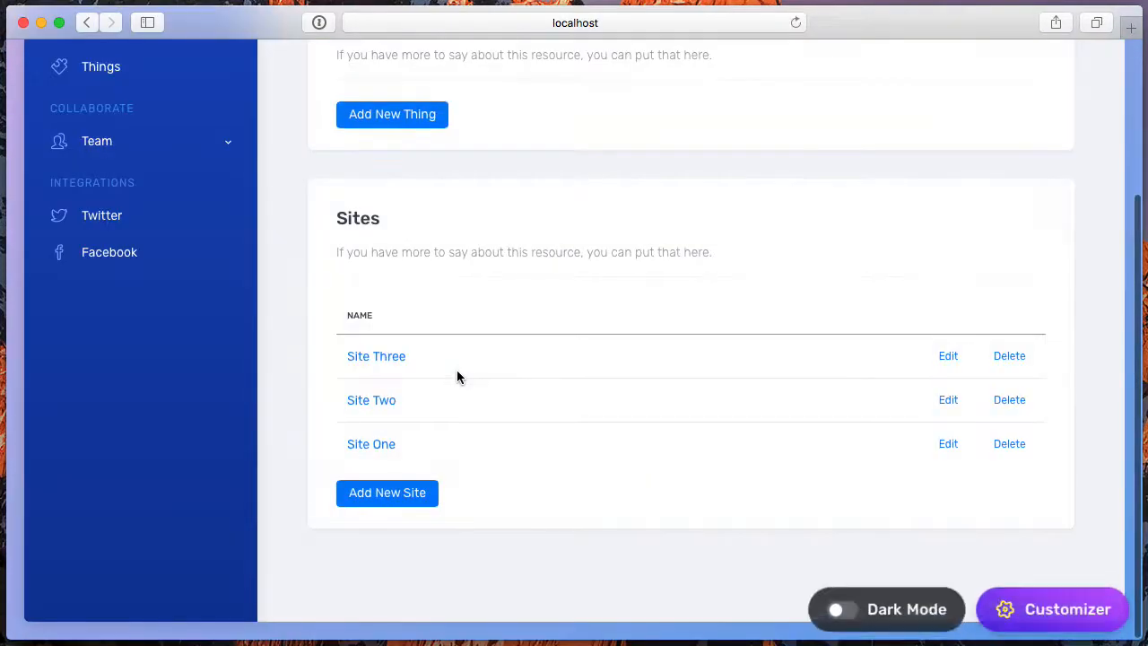